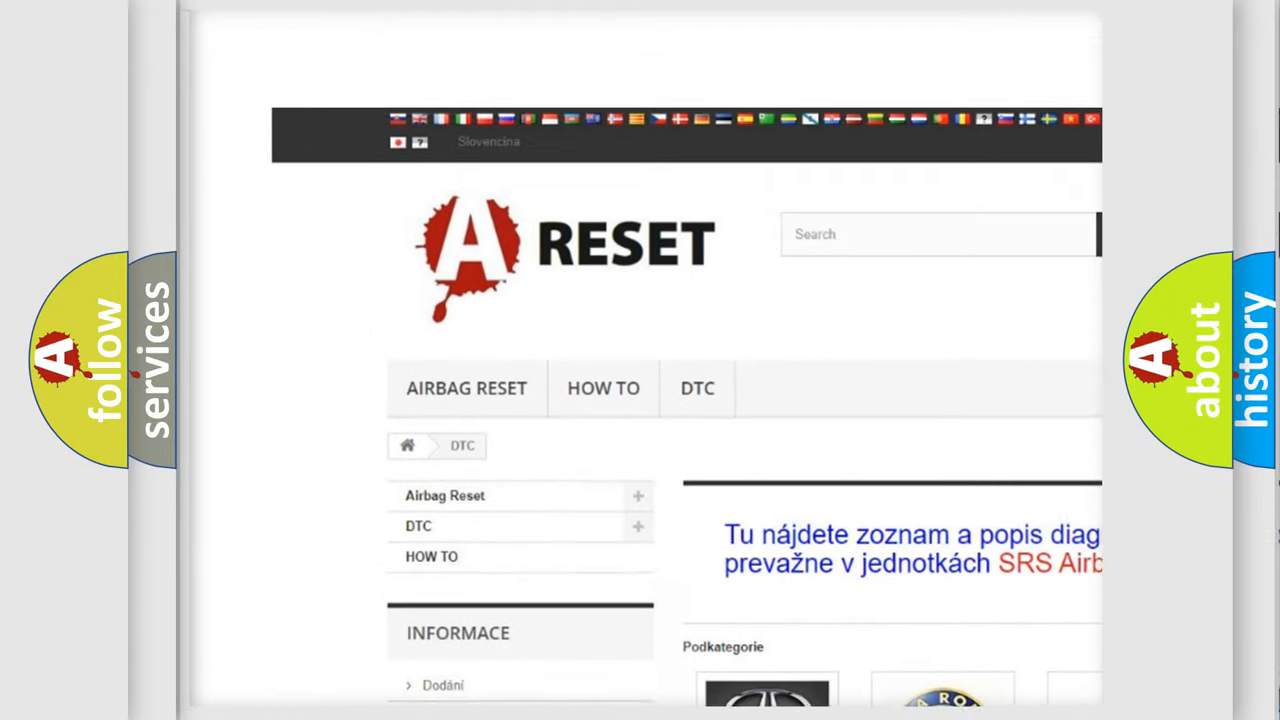
Open the JEEP DTC list from the brand grid and browse its diagnostic codes.
scroll("down", 3)
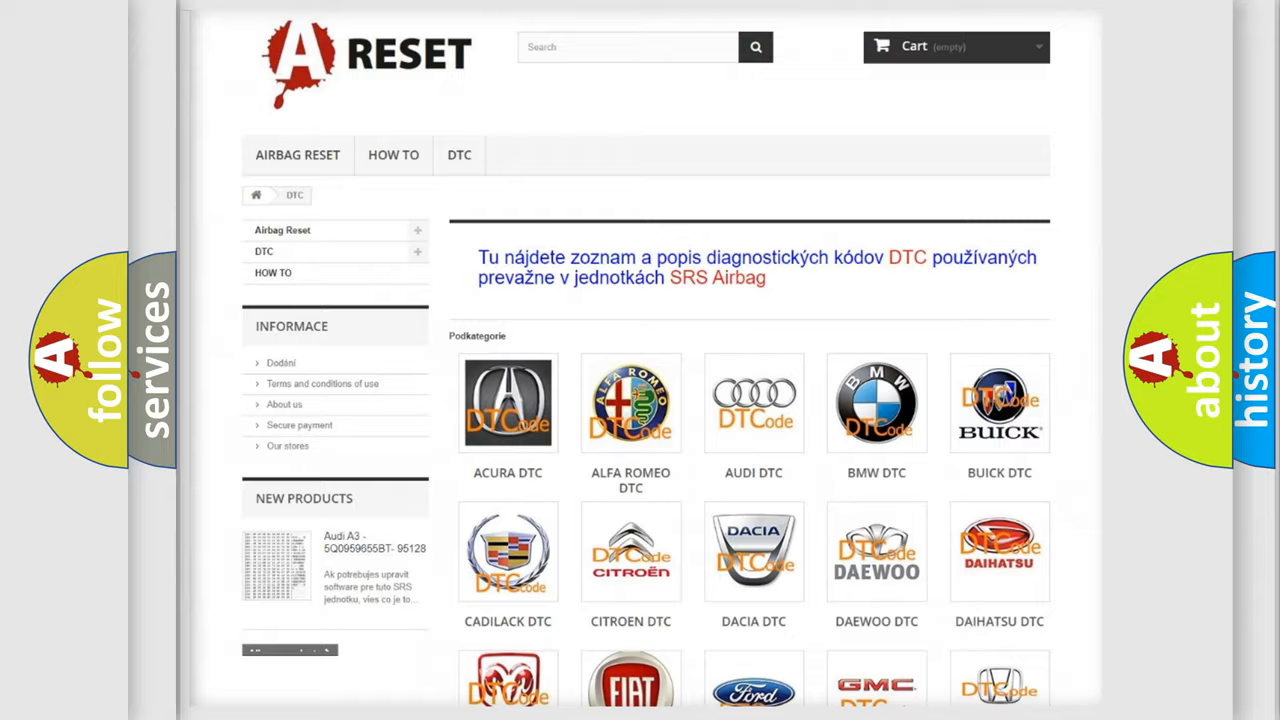
scroll("down", 3)
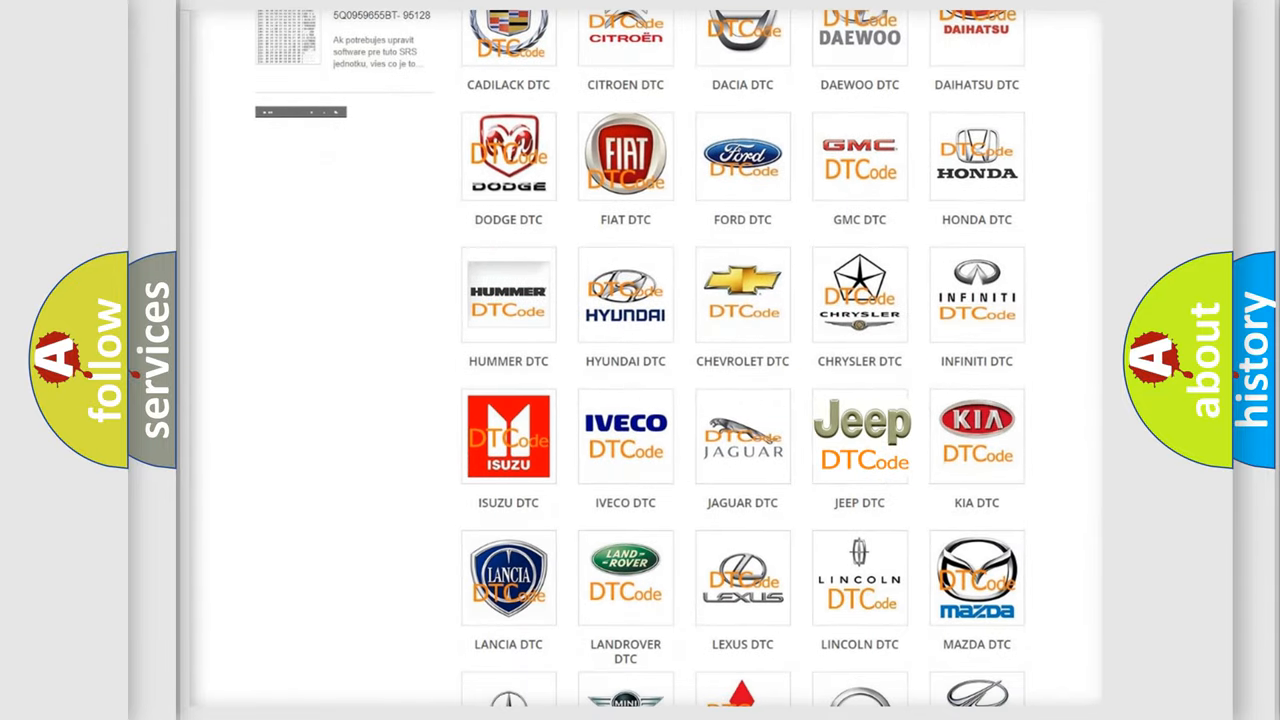
left_click(860, 436)
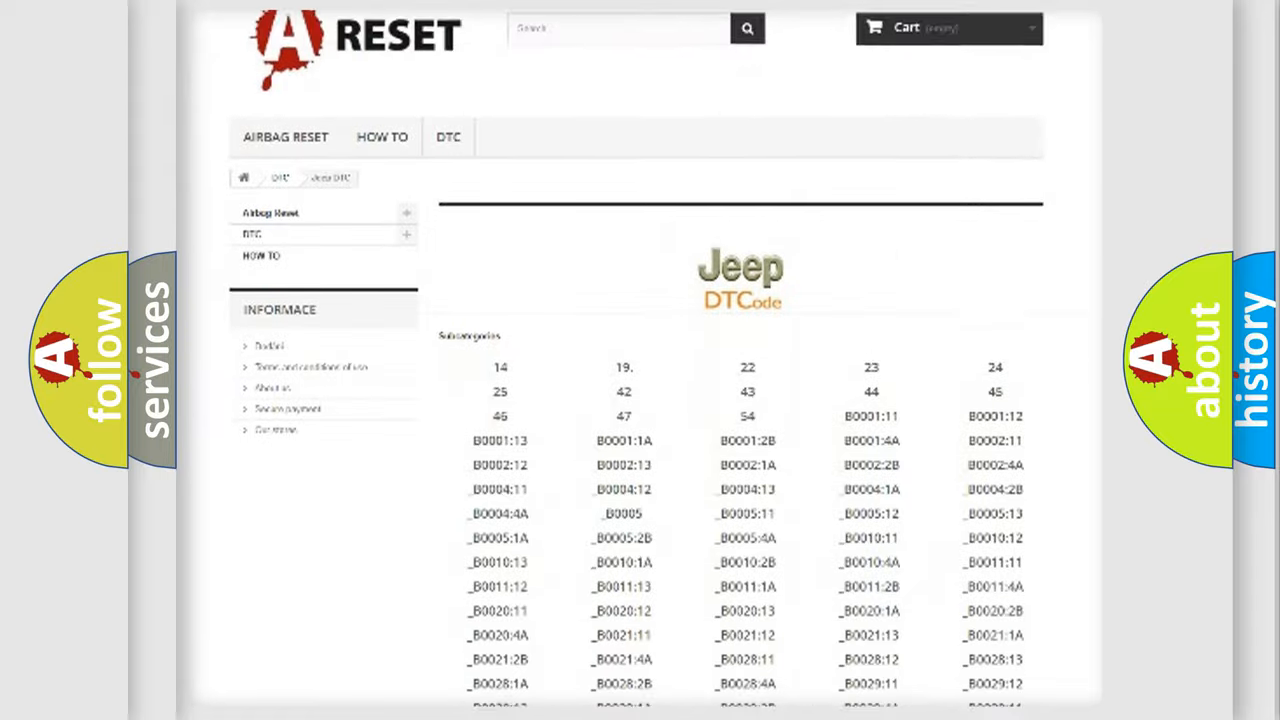
scroll("down", 3)
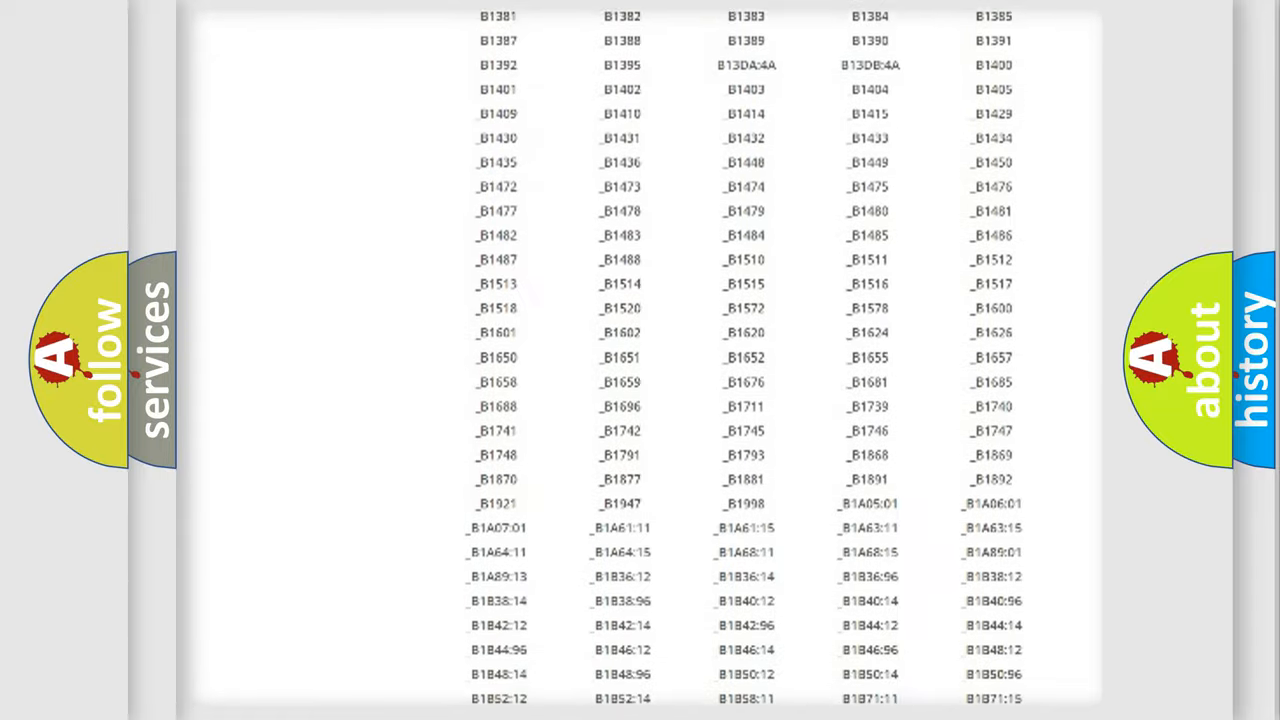